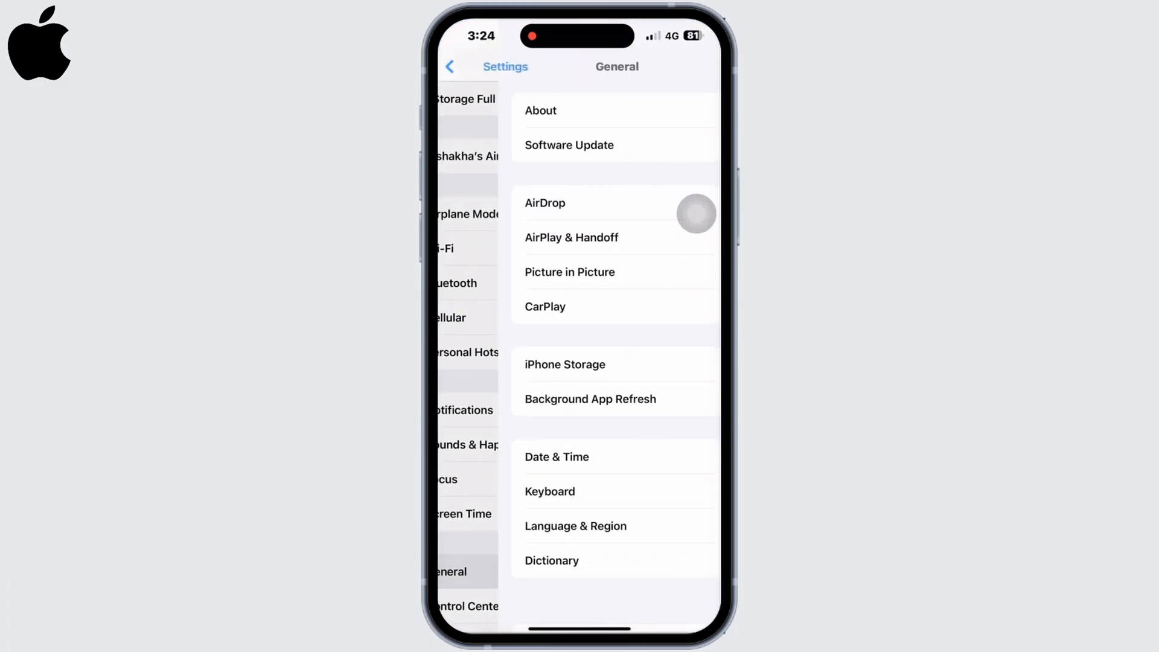
# - Open VPN & Device Management from General to see the VPN is not connected
pyautogui.scroll(-3)
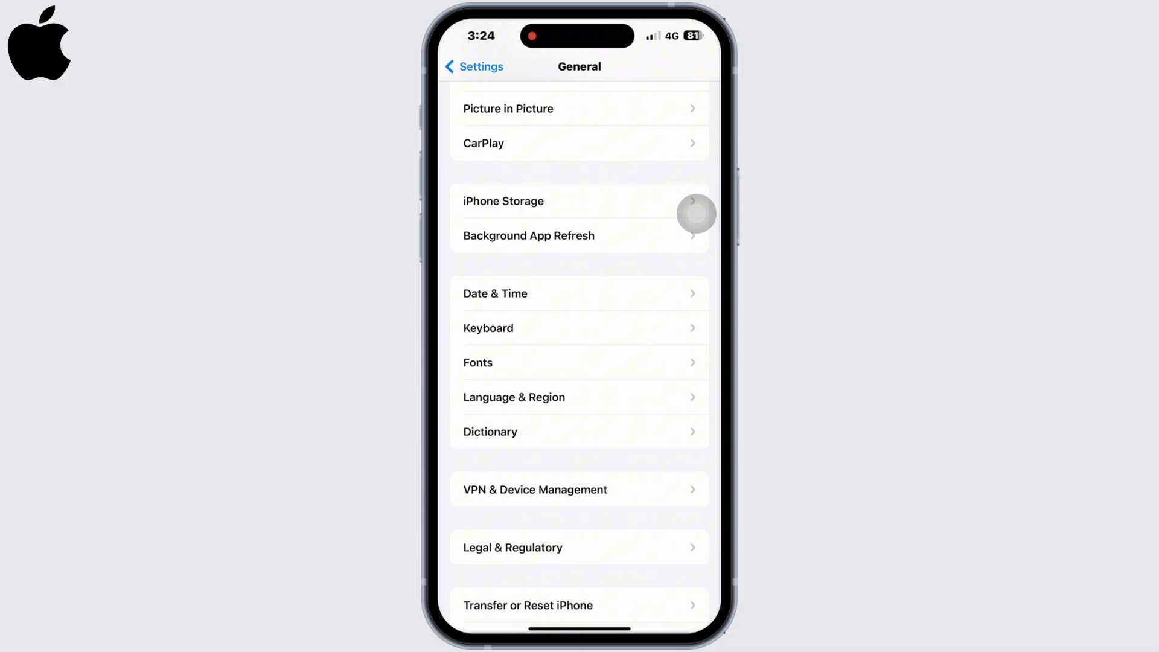
pyautogui.click(534, 489)
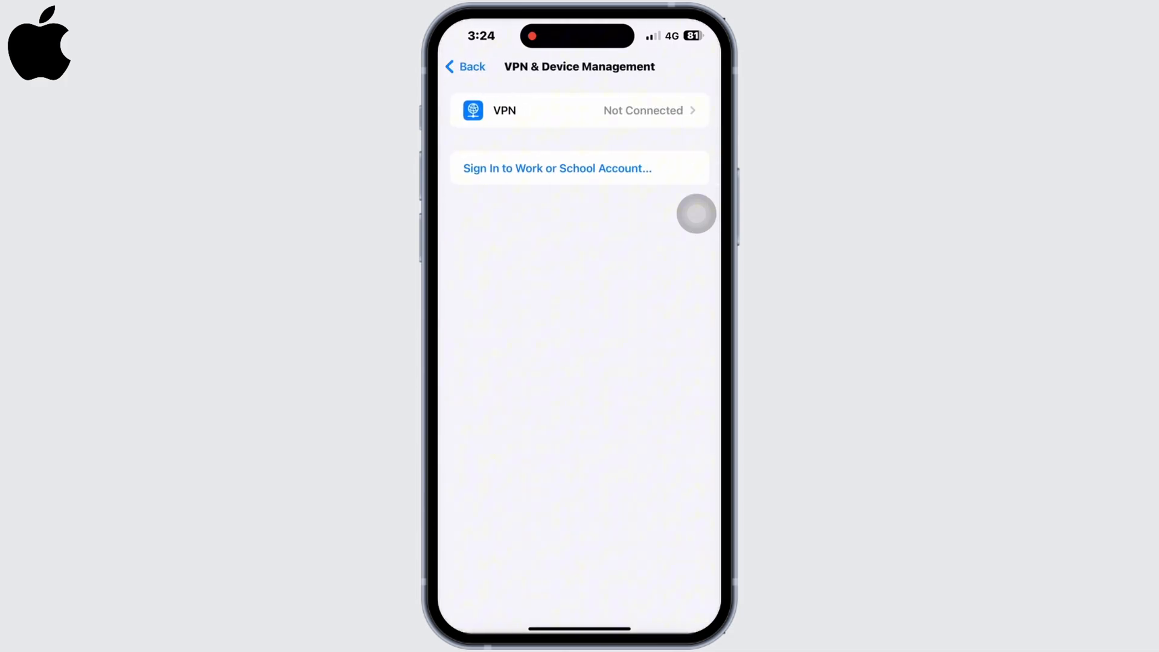
# - View iPhone Storage (about 117.86 GB of 256 GB used) and return to General
pyautogui.click(465, 66)
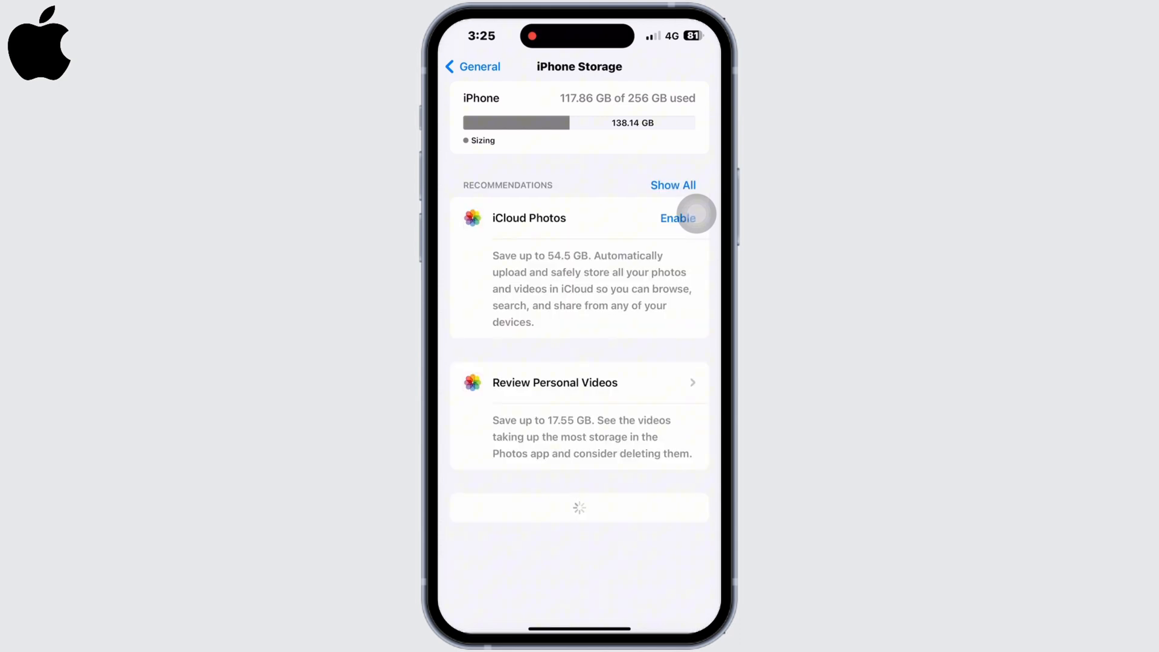
pyautogui.click(473, 66)
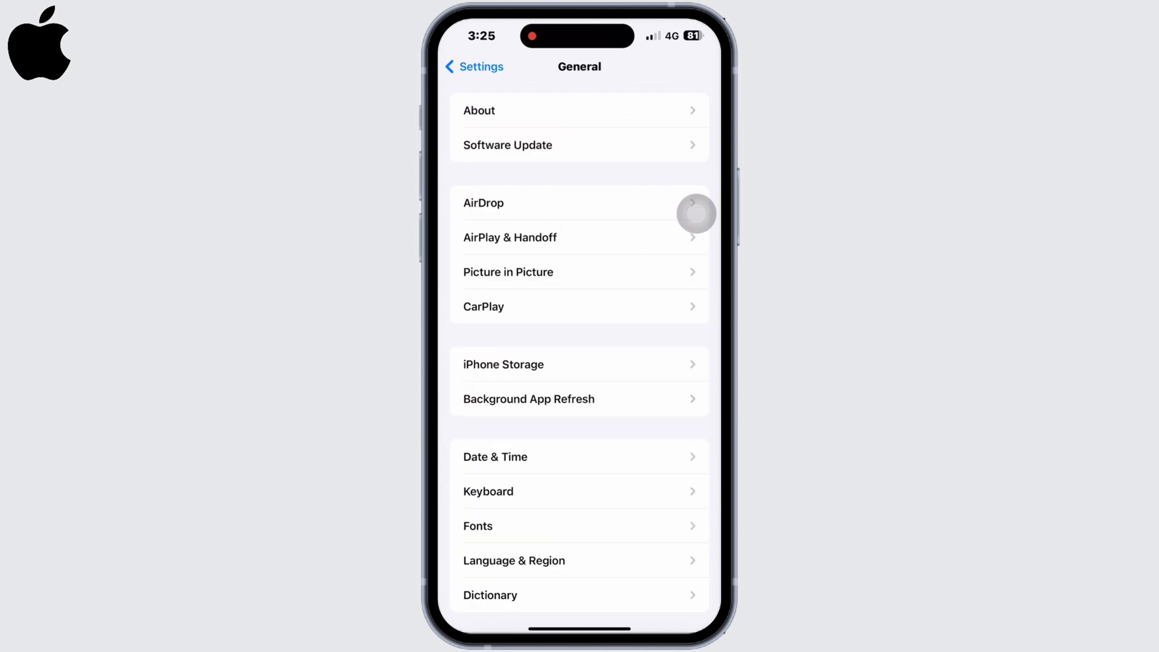
# - Check Date & Time, with automatic time off and the Kathmandu time zone
pyautogui.click(495, 456)
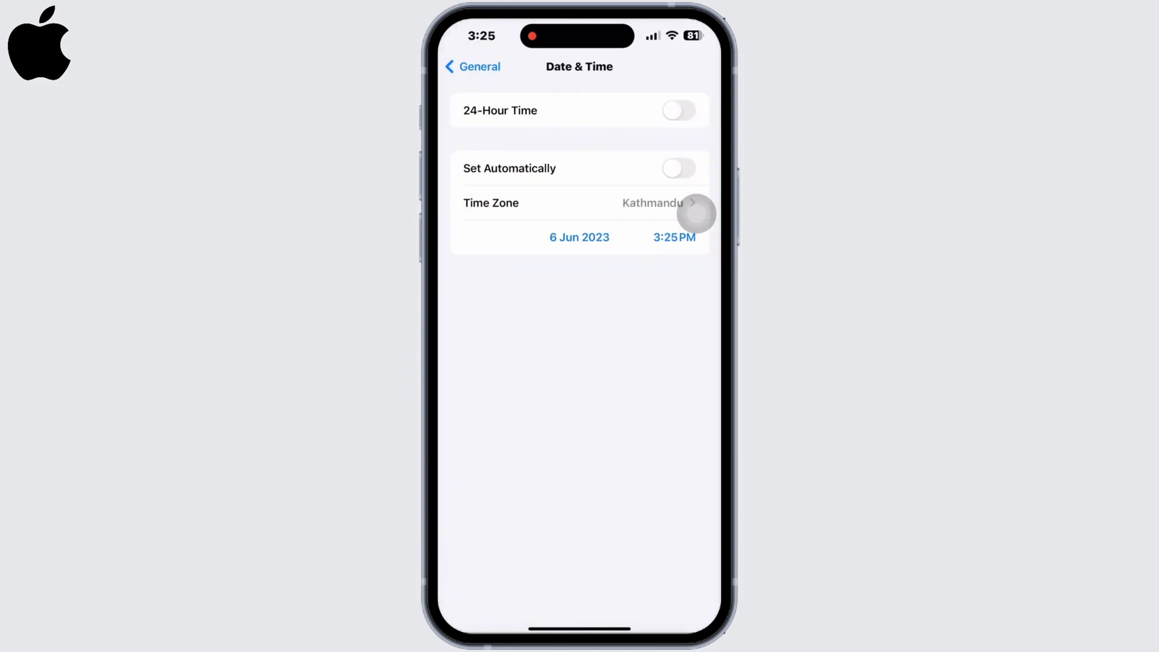
pyautogui.click(471, 67)
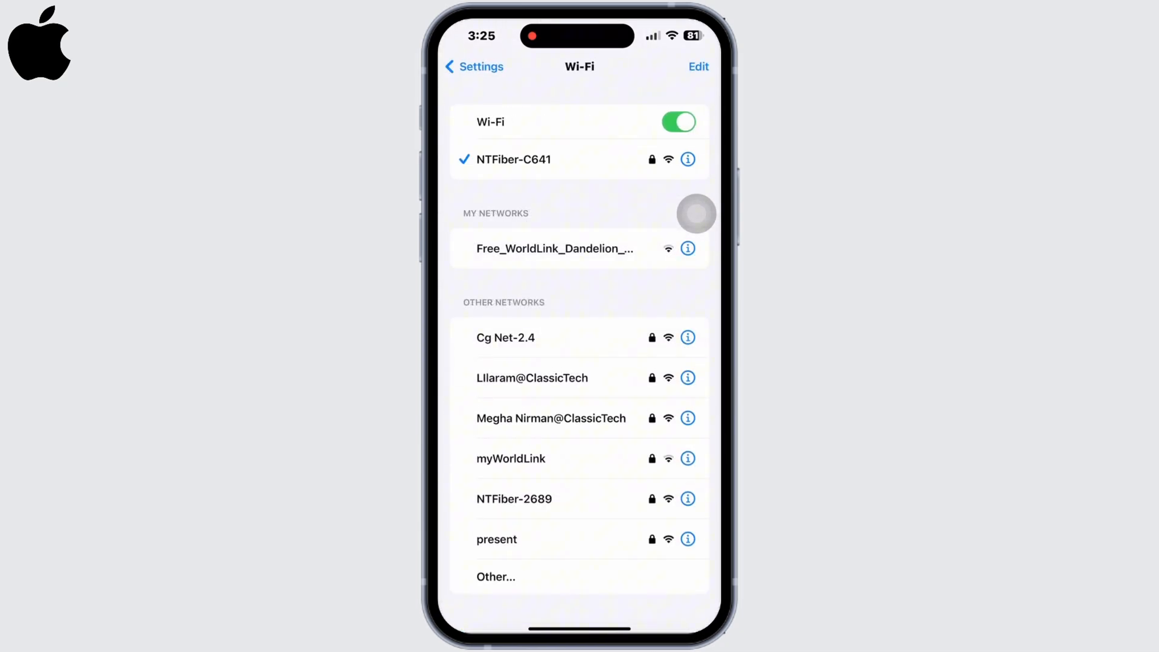
# - Forget the NTFiber-C641 network from its details page and return to Settings
pyautogui.click(687, 159)
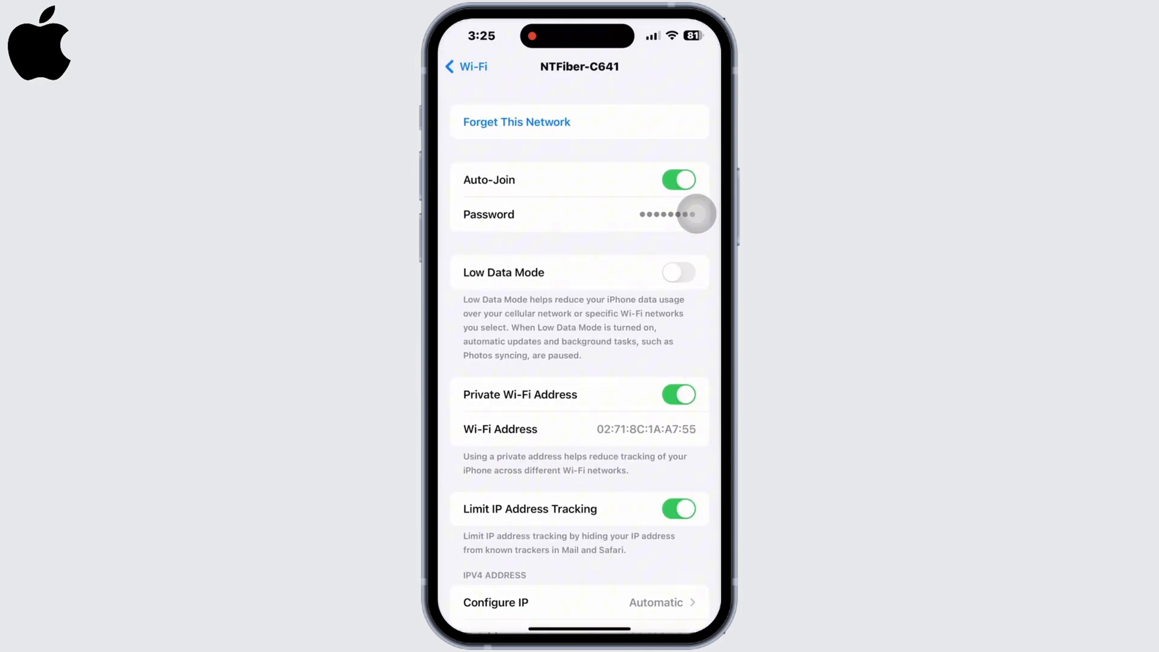
pyautogui.click(516, 122)
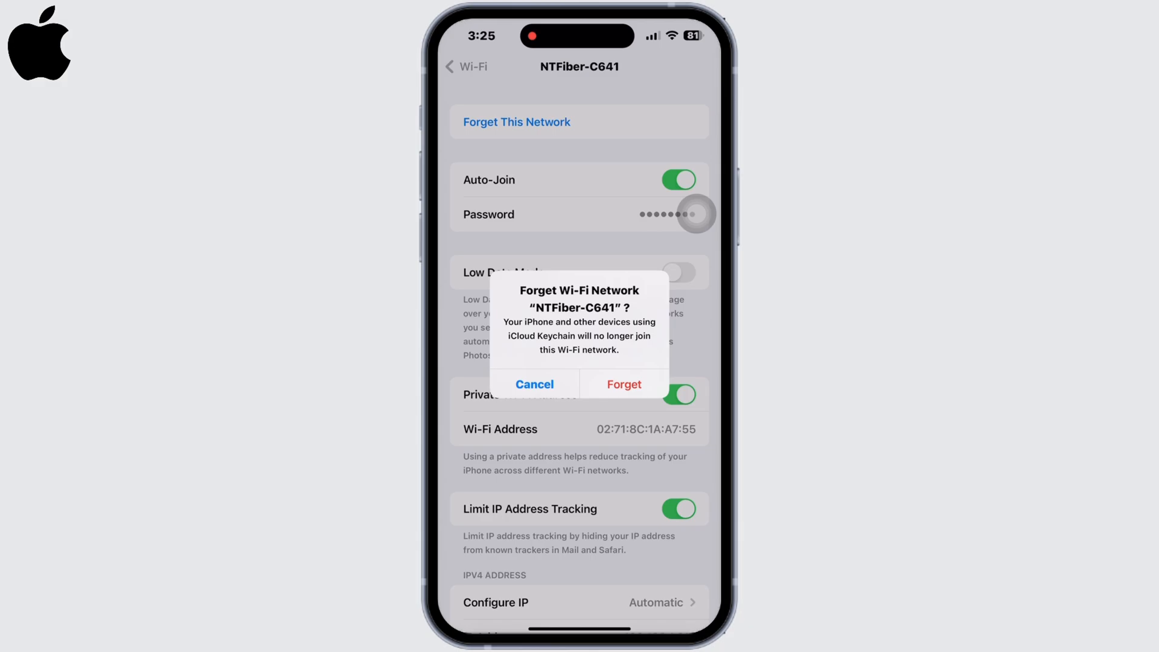
pyautogui.click(623, 384)
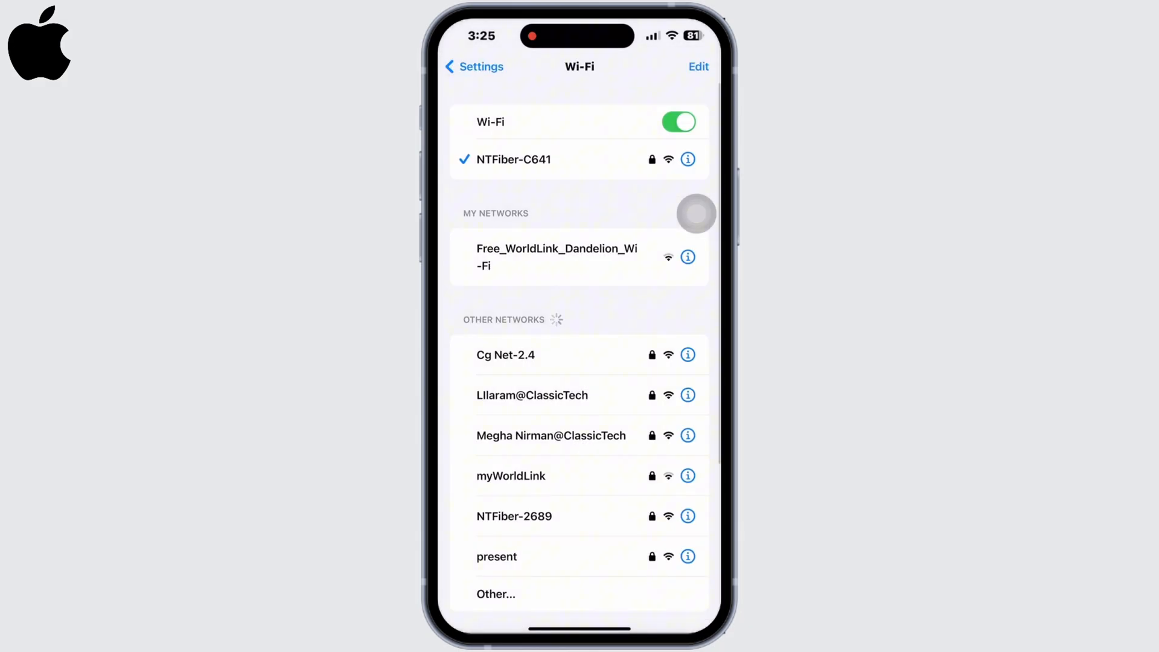
pyautogui.click(473, 66)
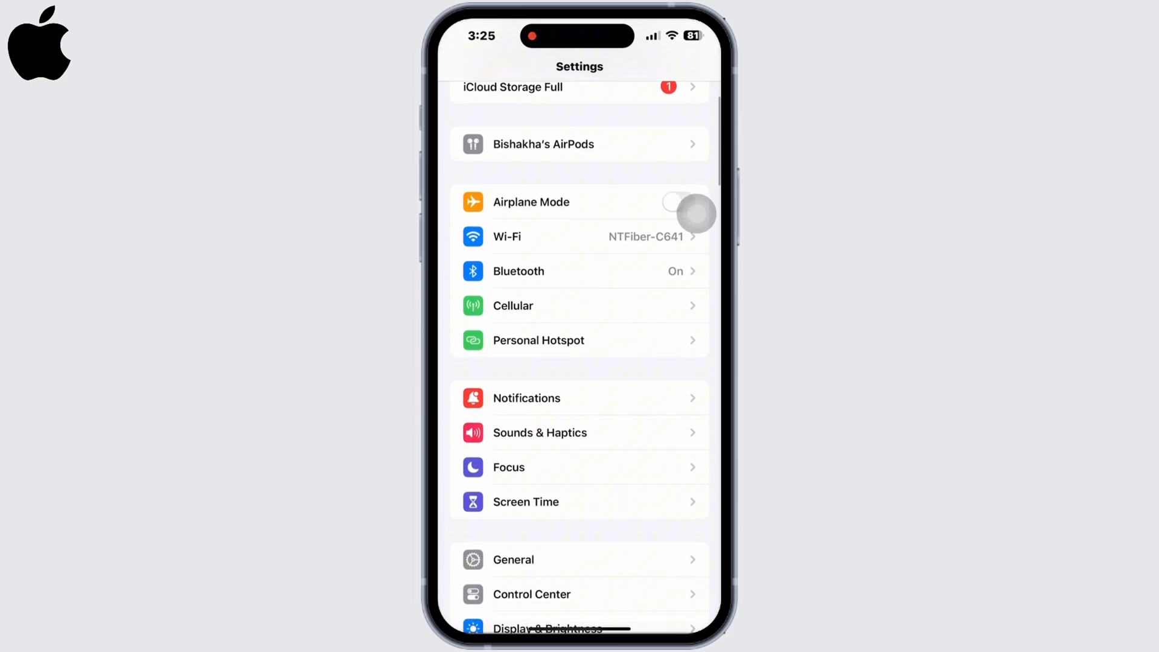
# - Toggle Cellular Data off on the Cellular page, then return to Settings
pyautogui.click(513, 305)
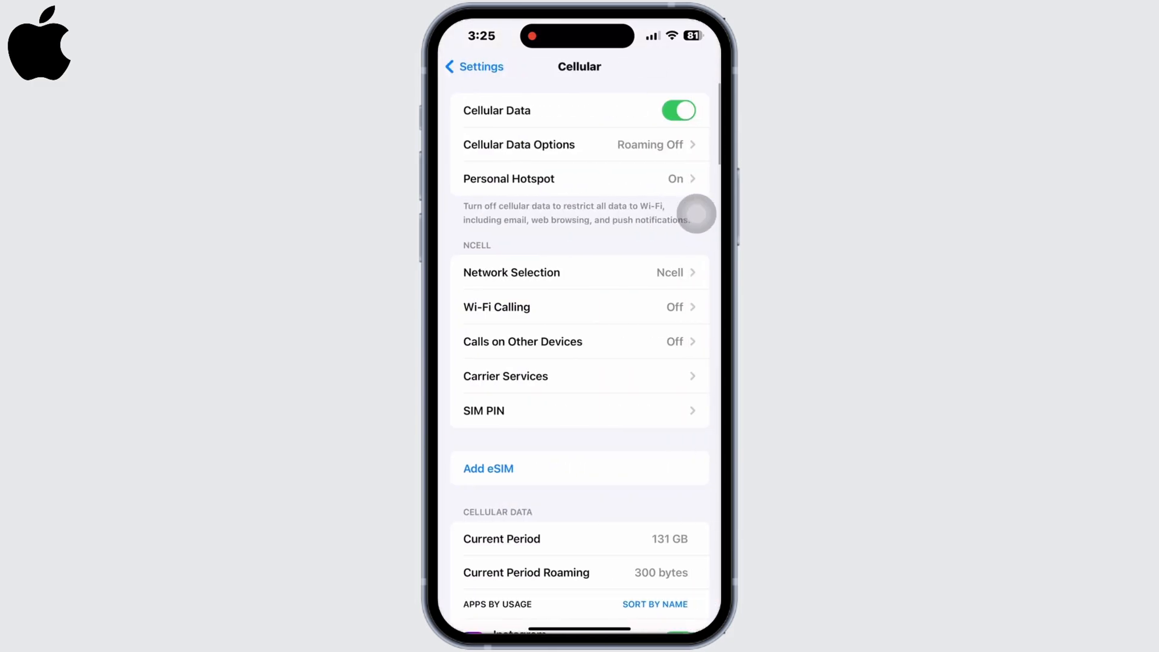
pyautogui.click(677, 110)
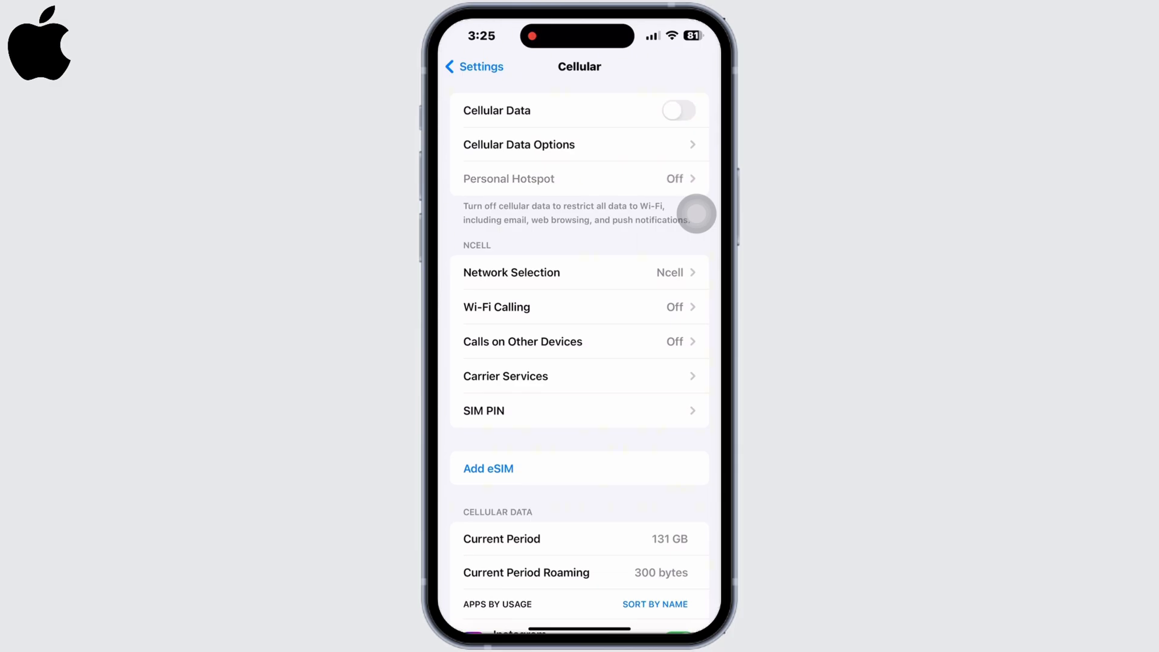
pyautogui.click(474, 66)
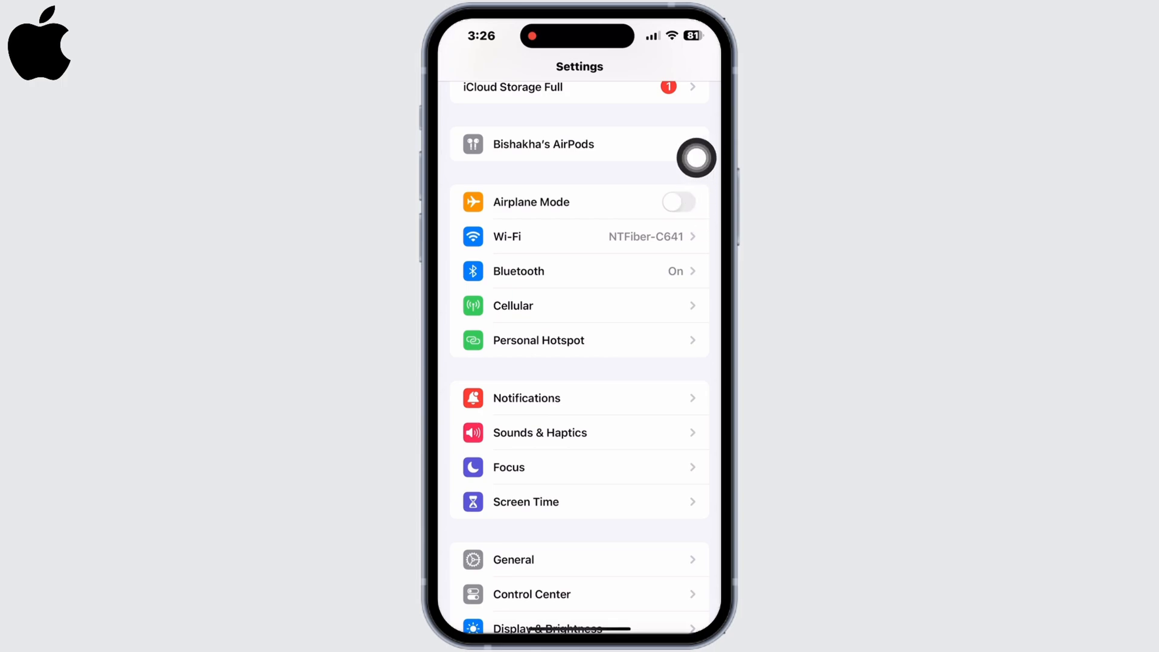
# - Switch Airplane Mode on and back off, then go to General
pyautogui.click(676, 202)
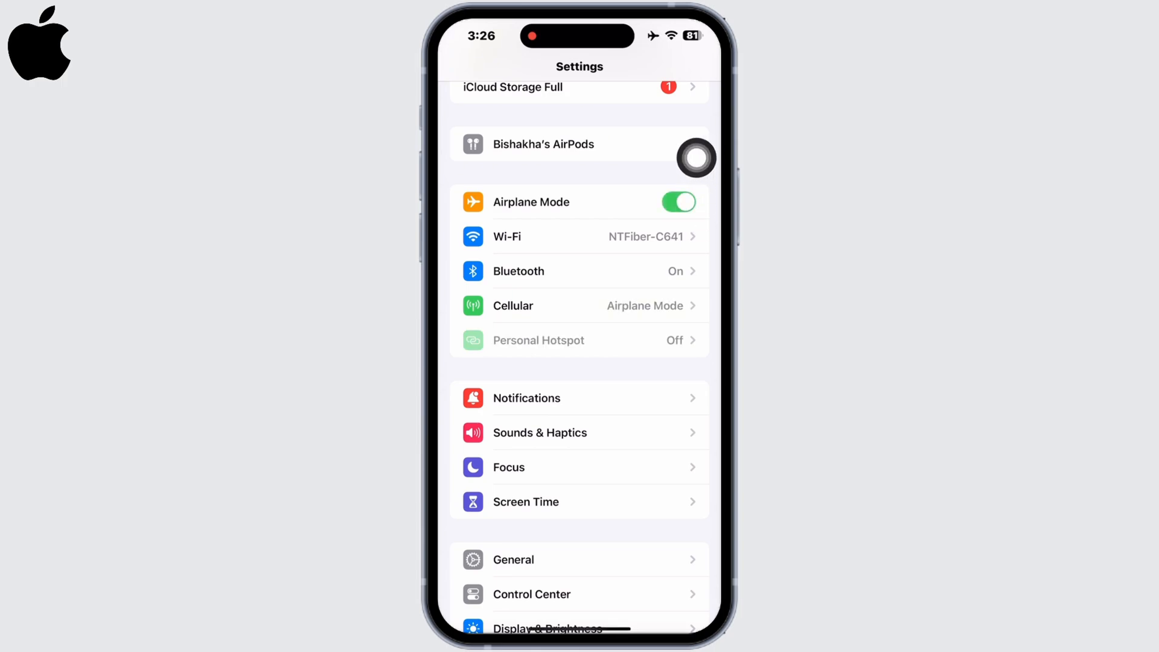
pyautogui.click(677, 201)
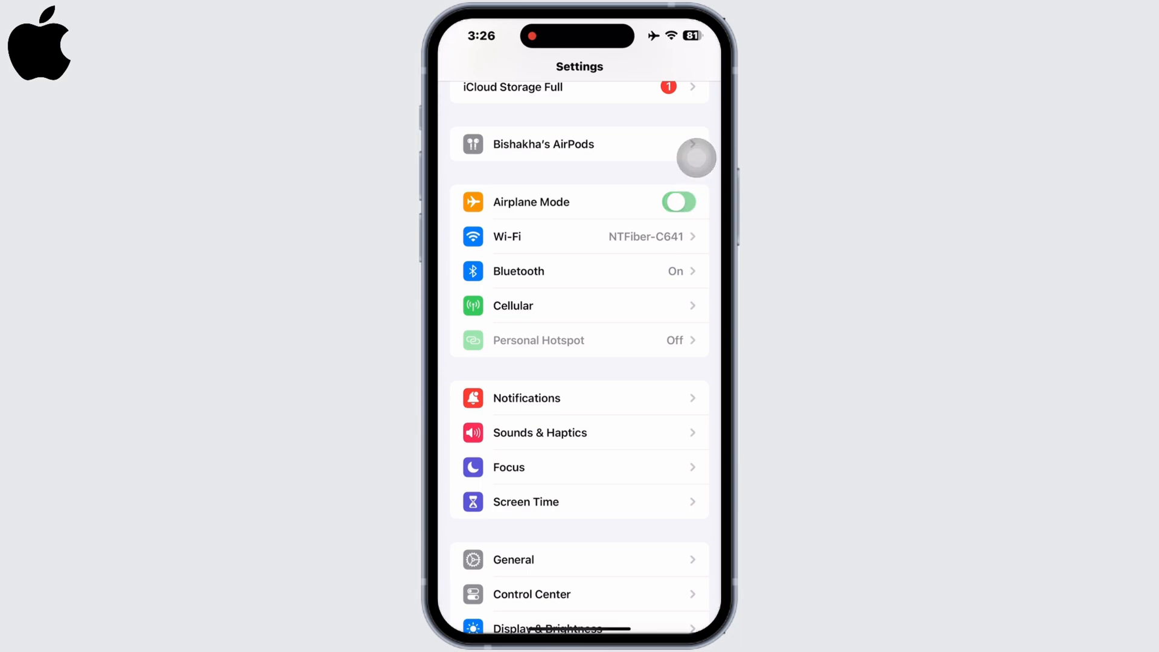
pyautogui.click(678, 201)
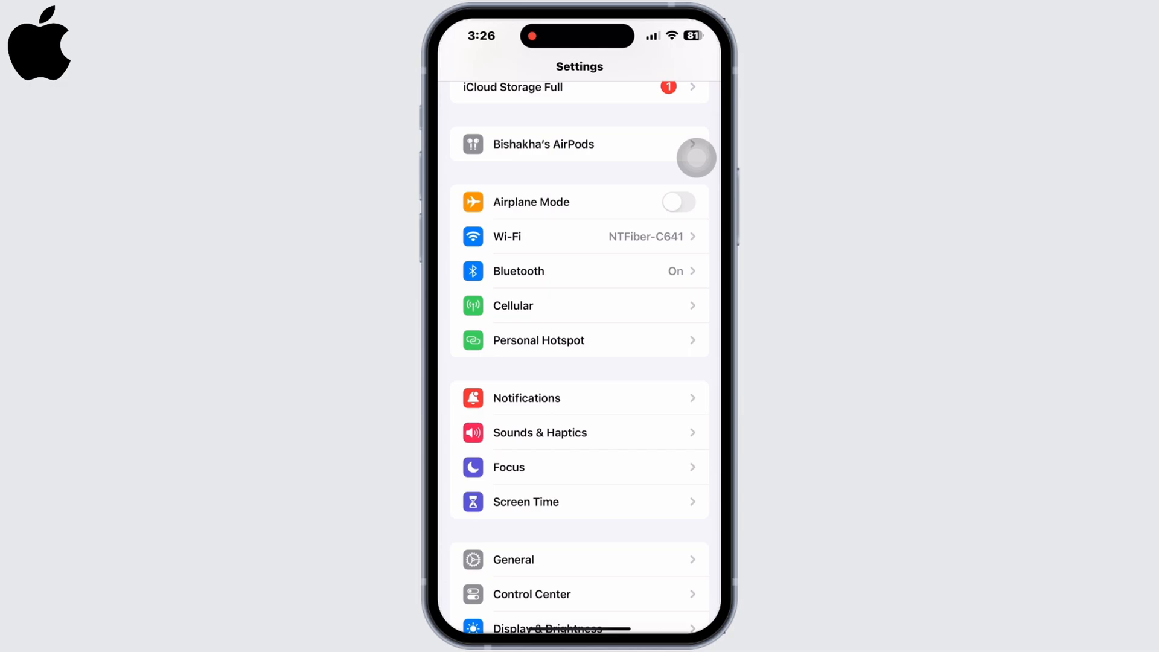
pyautogui.click(511, 559)
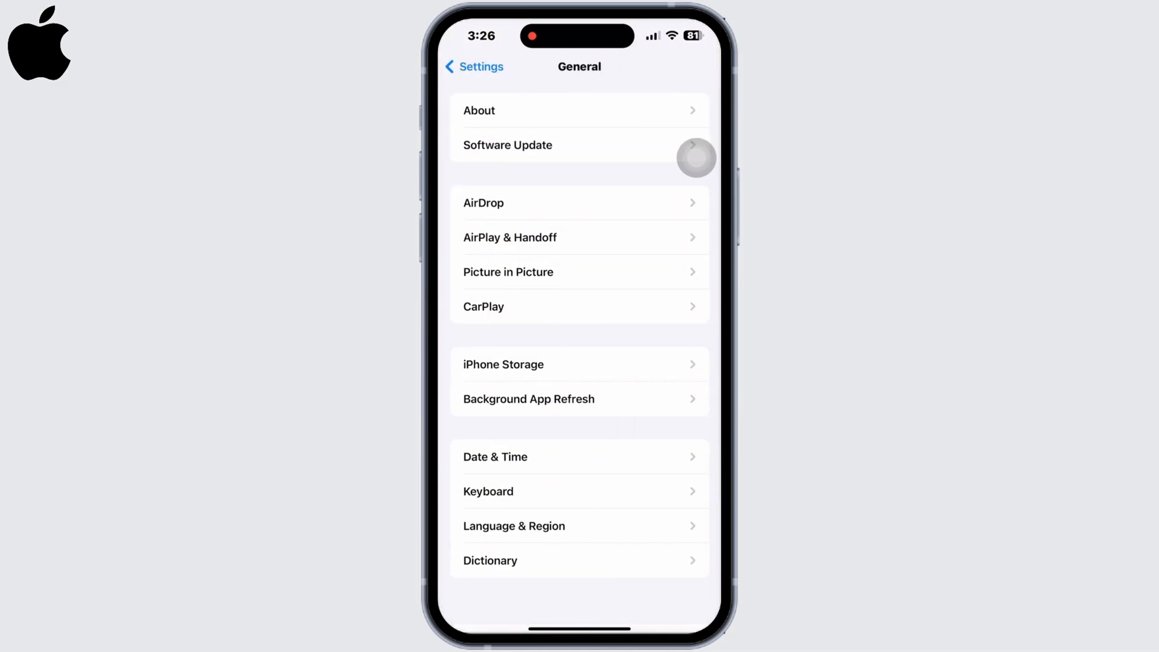
# - Choose Reset Network Settings under Transfer or Reset iPhone to reach the passcode prompt
pyautogui.scroll(-3)
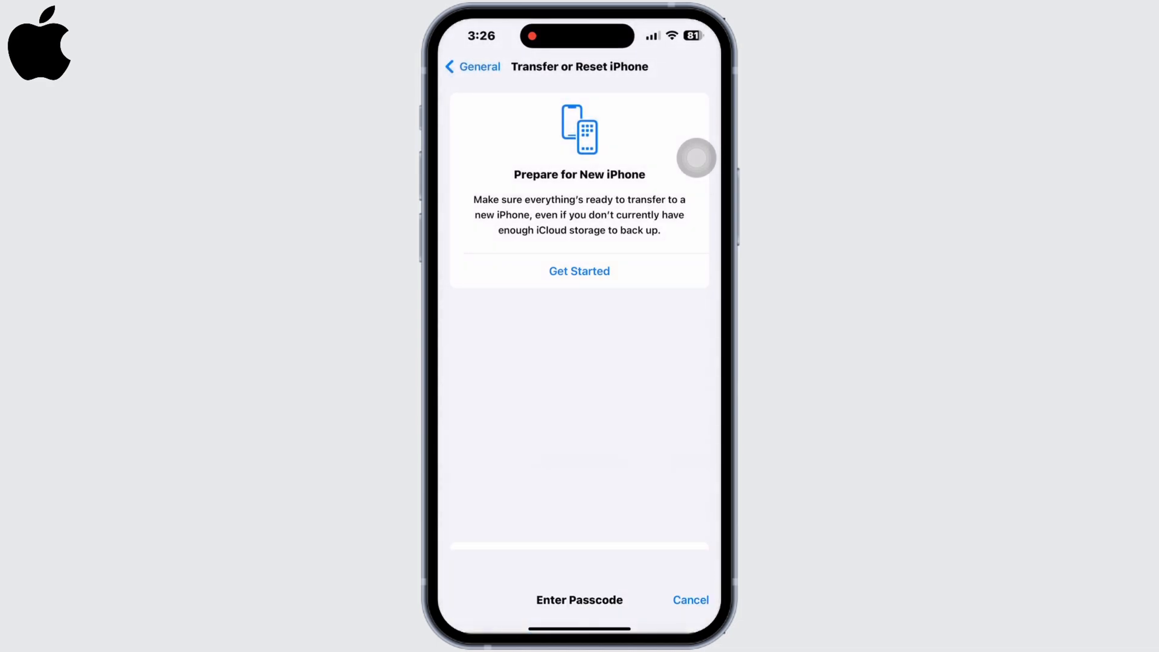
pyautogui.click(578, 599)
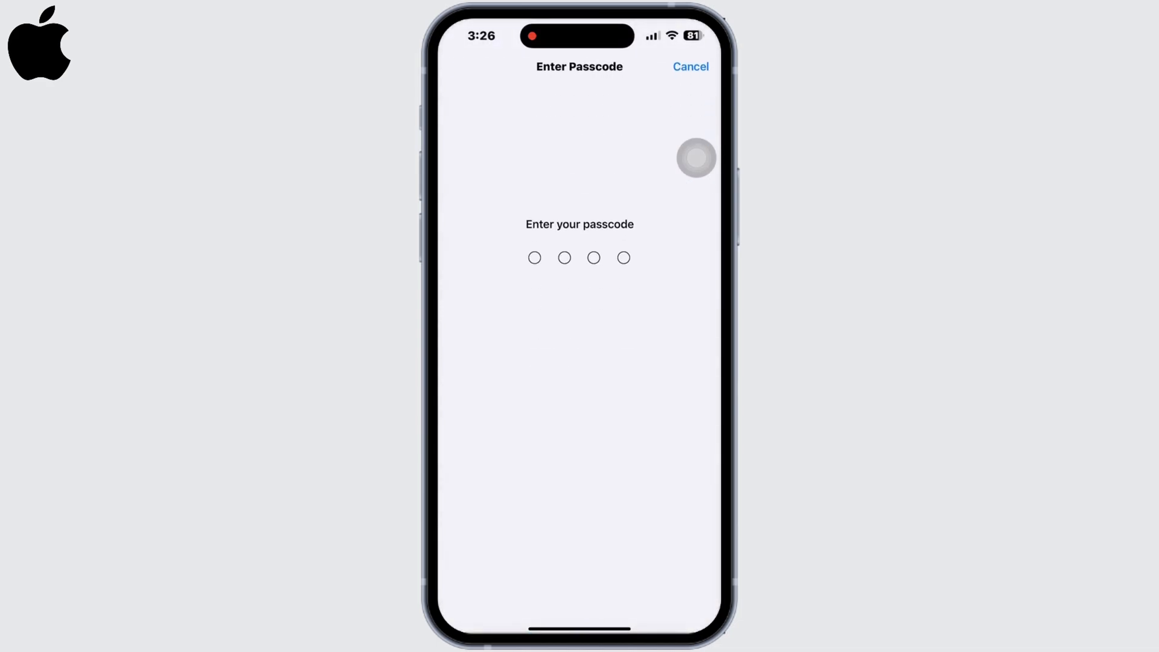